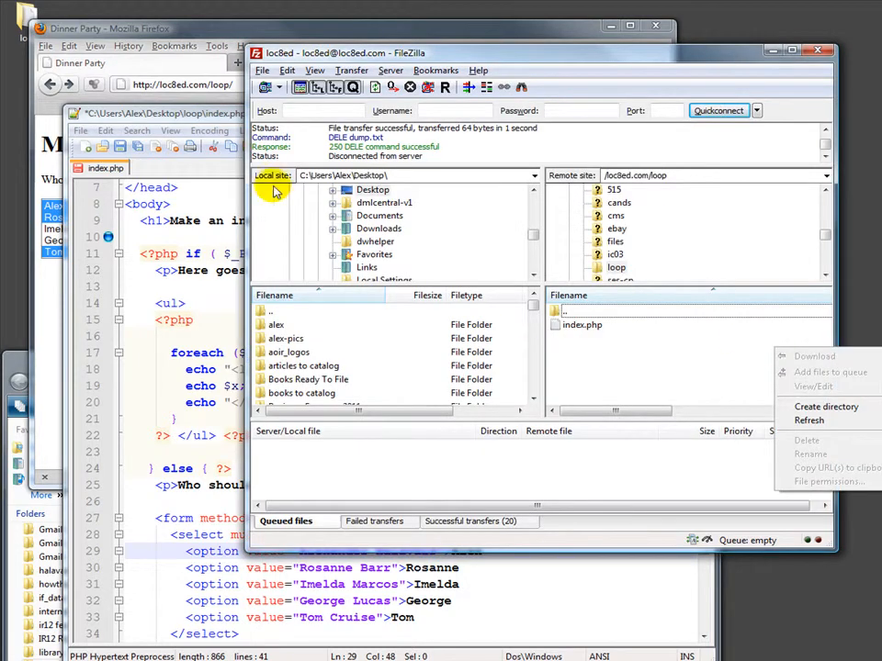
mouse_move(175, 75)
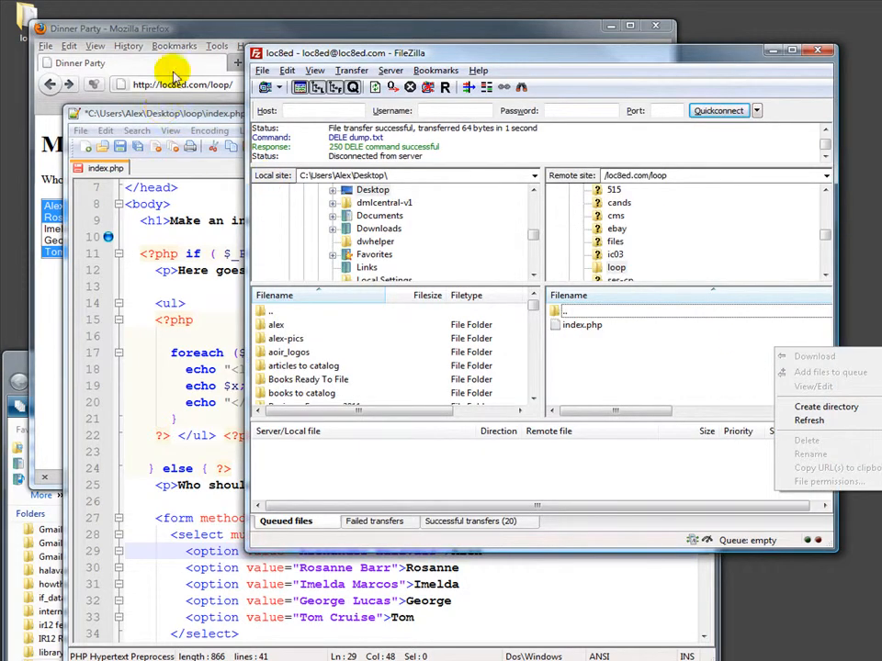
- Bring the Notepad++ window with index.php in front of FileZilla
left_click(111, 29)
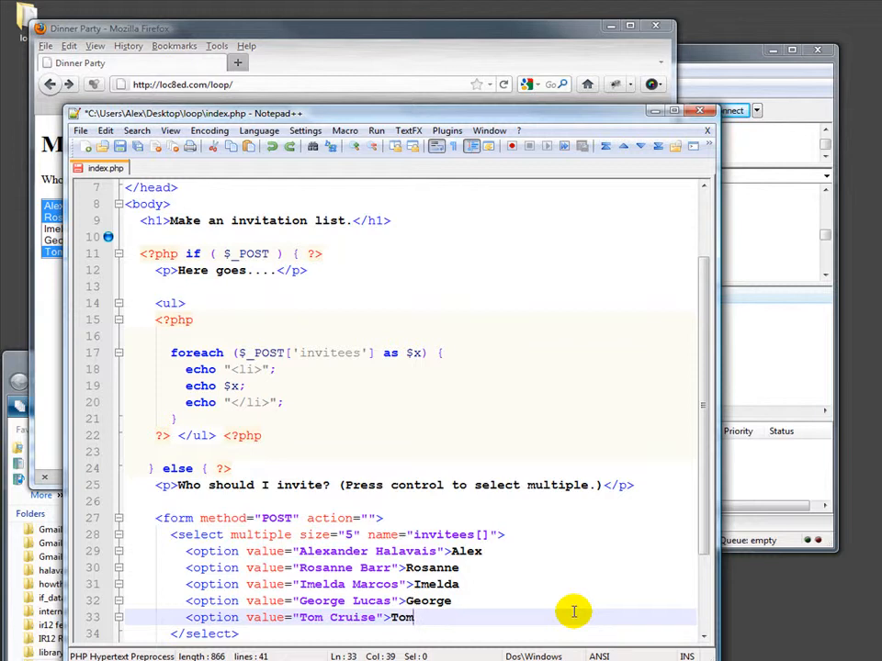
mouse_move(569, 542)
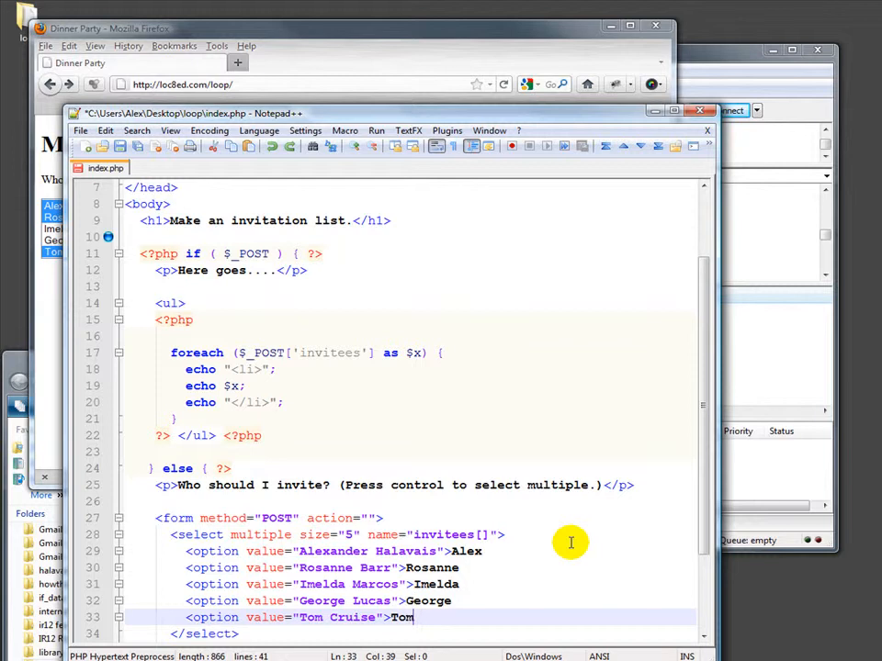
mouse_move(404, 358)
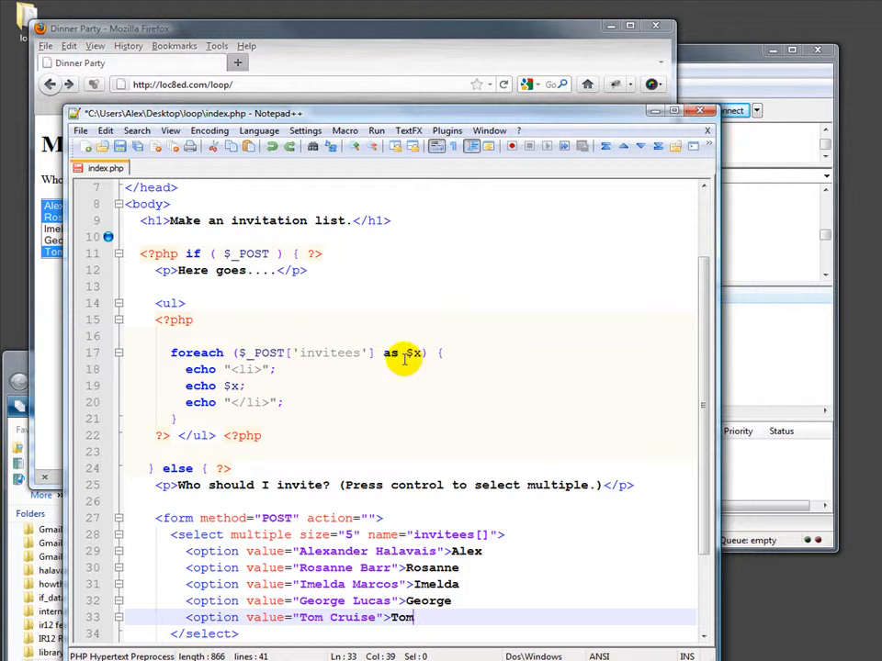
mouse_move(162, 353)
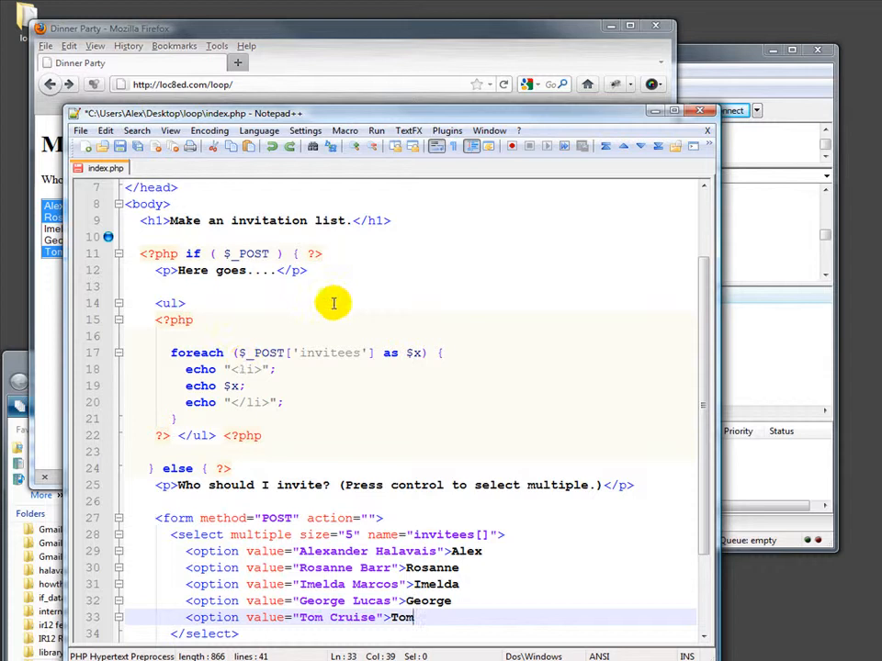
mouse_move(283, 386)
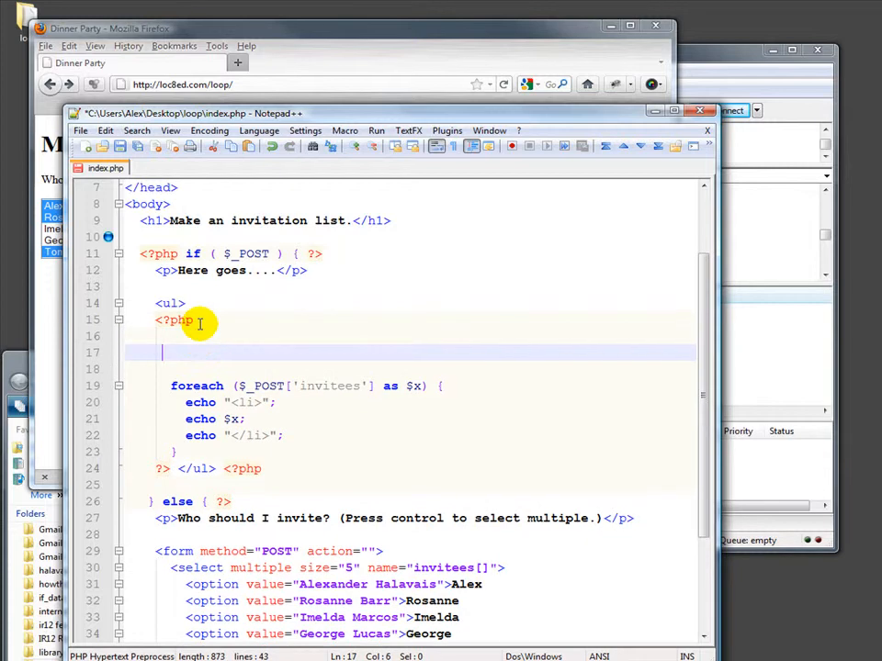
- Add $fh = fopen("dump.txt",'a') on a new line above the foreach loop
type("$")
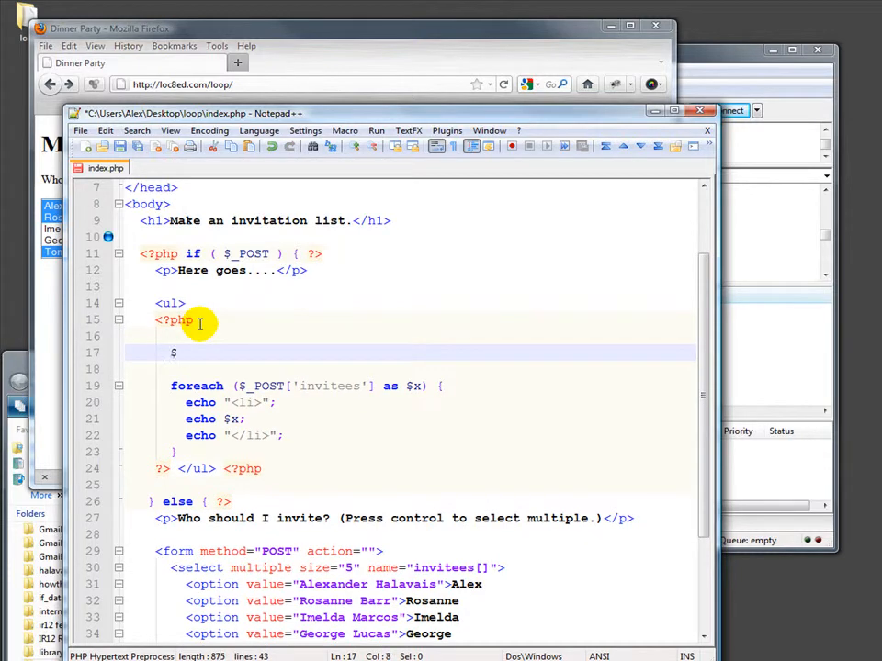
type("fh =")
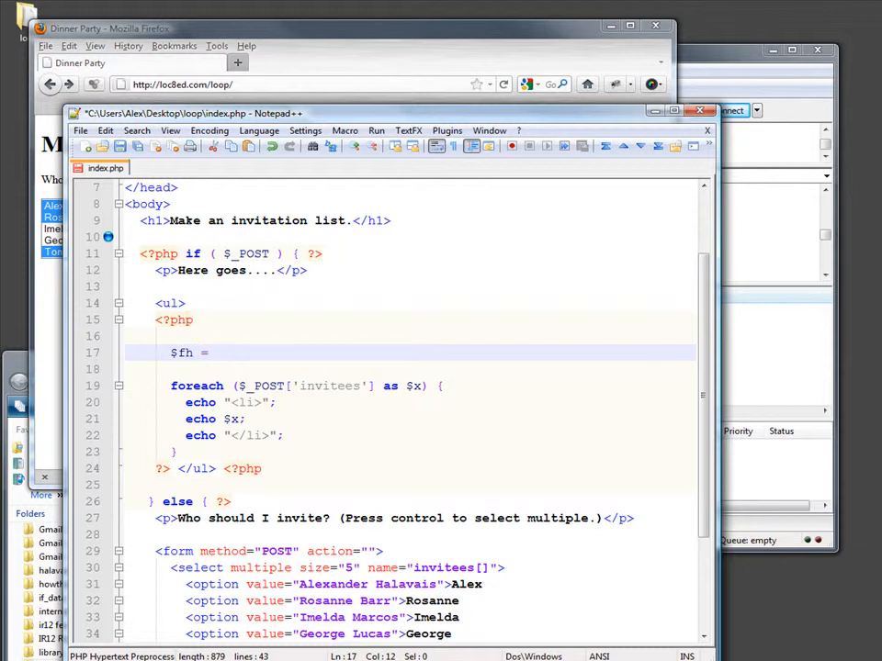
mouse_move(331, 352)
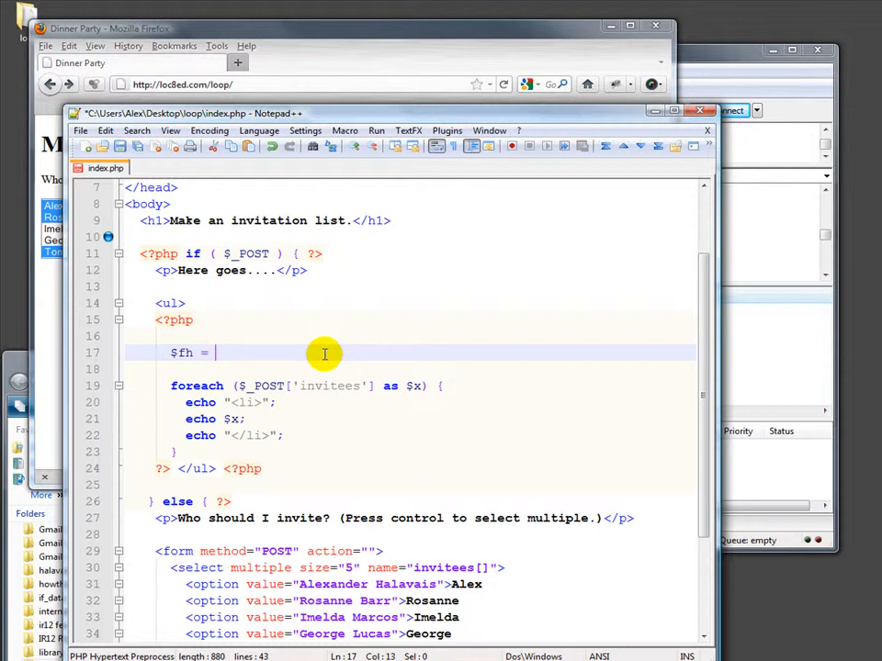
type("fopen('")
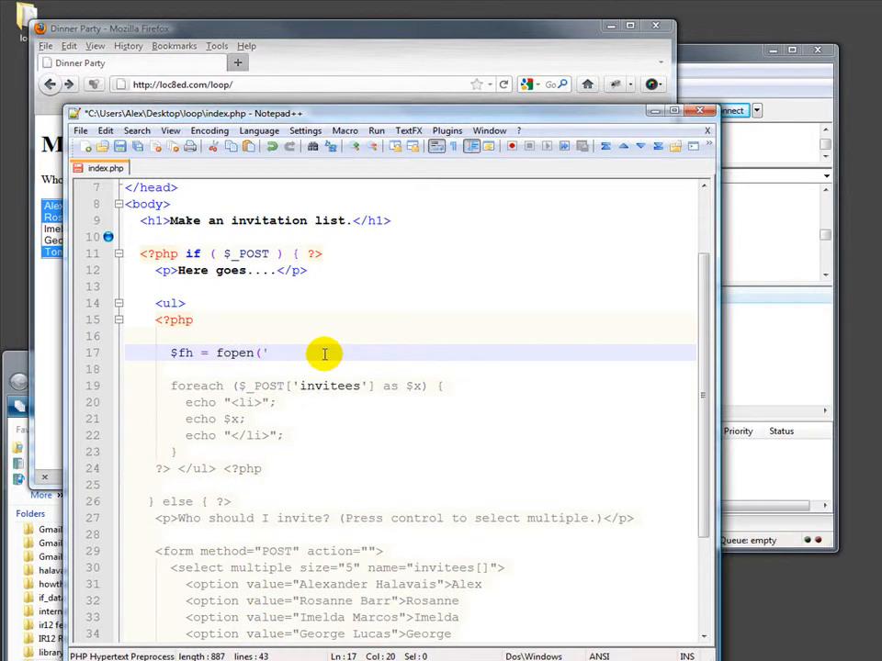
type("\"")
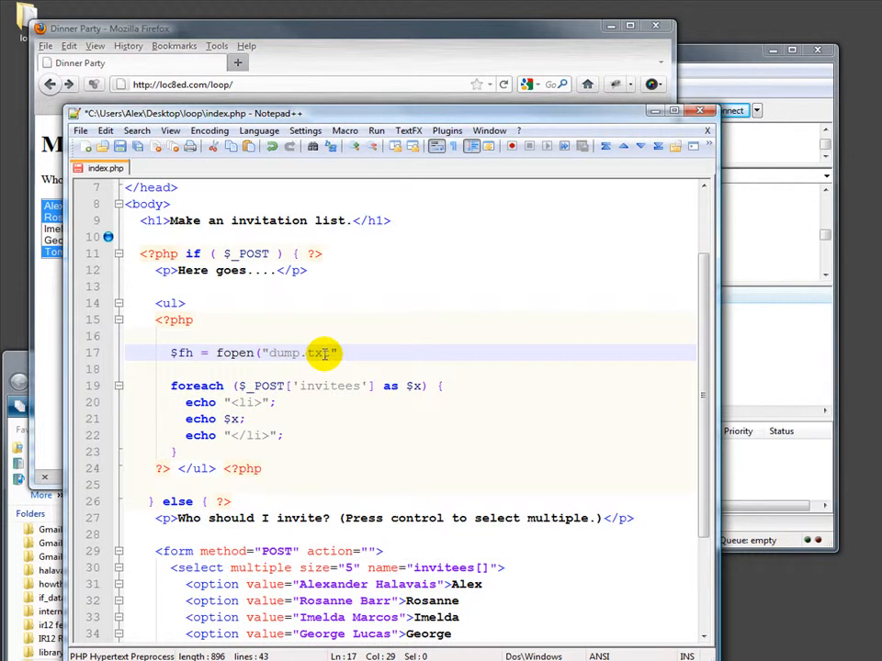
type("t")
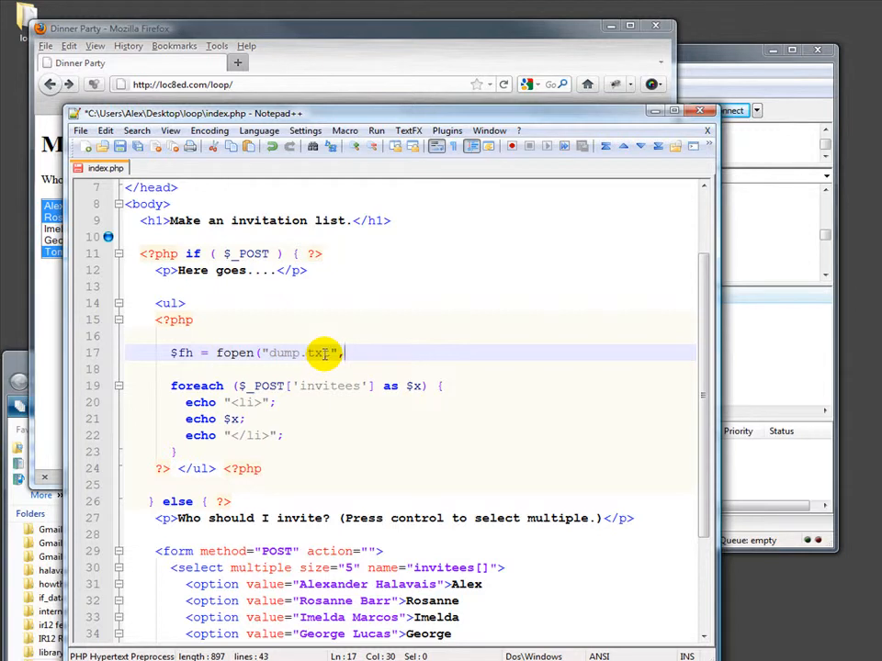
type("\"")
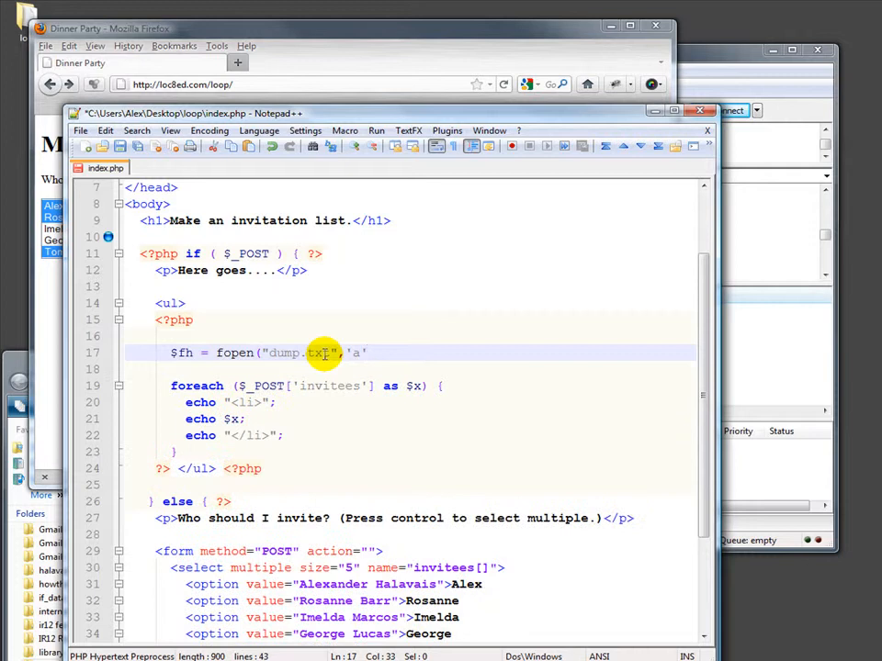
type(")")
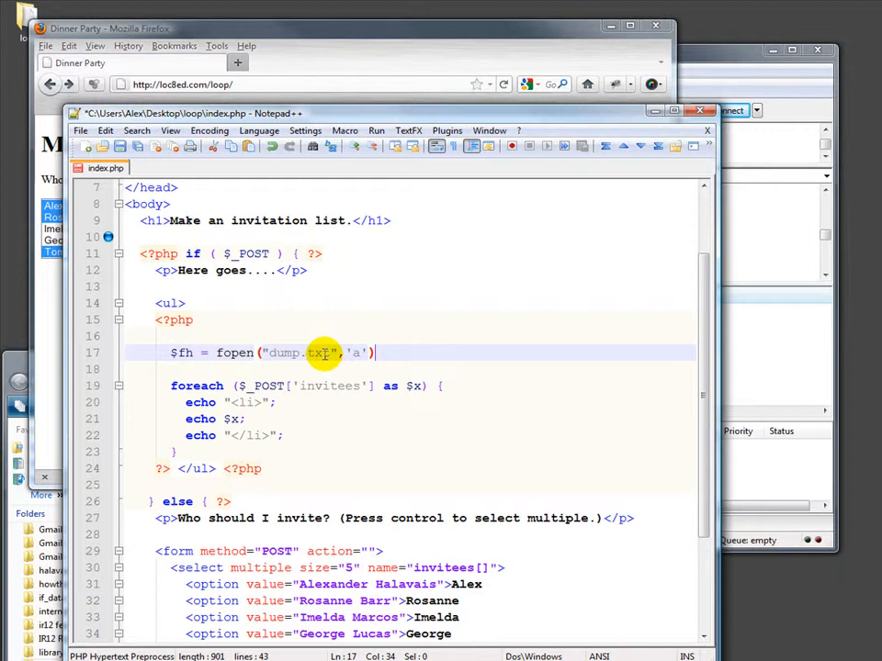
- End the fopen line with or die('Could not open file'); as a fallback
type(";")
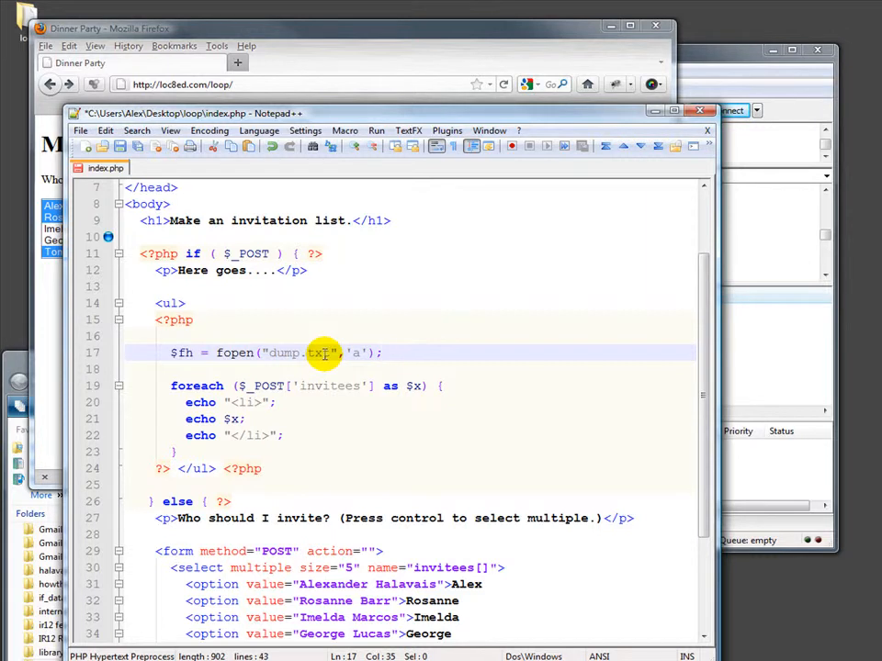
type("or d")
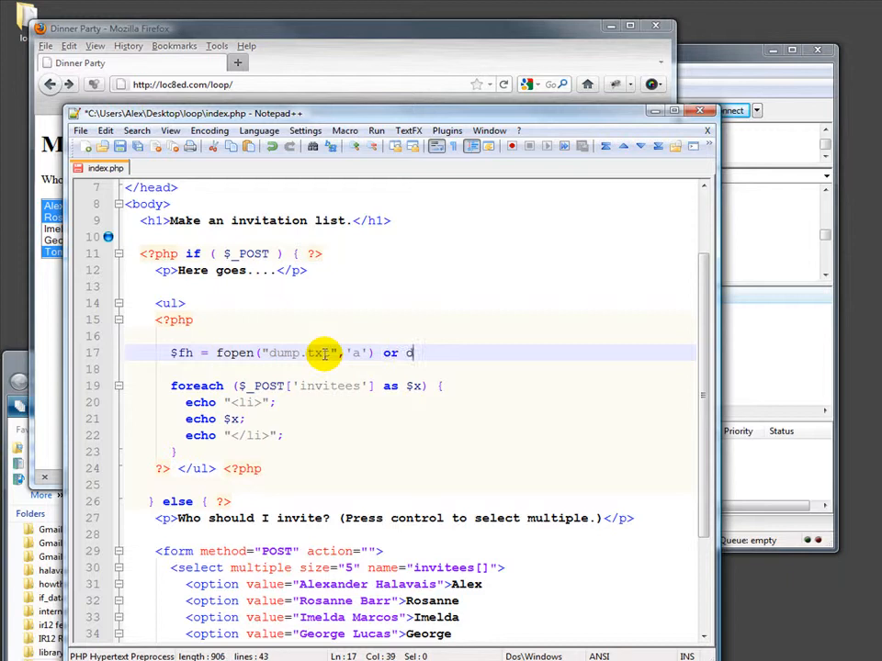
type("die()")
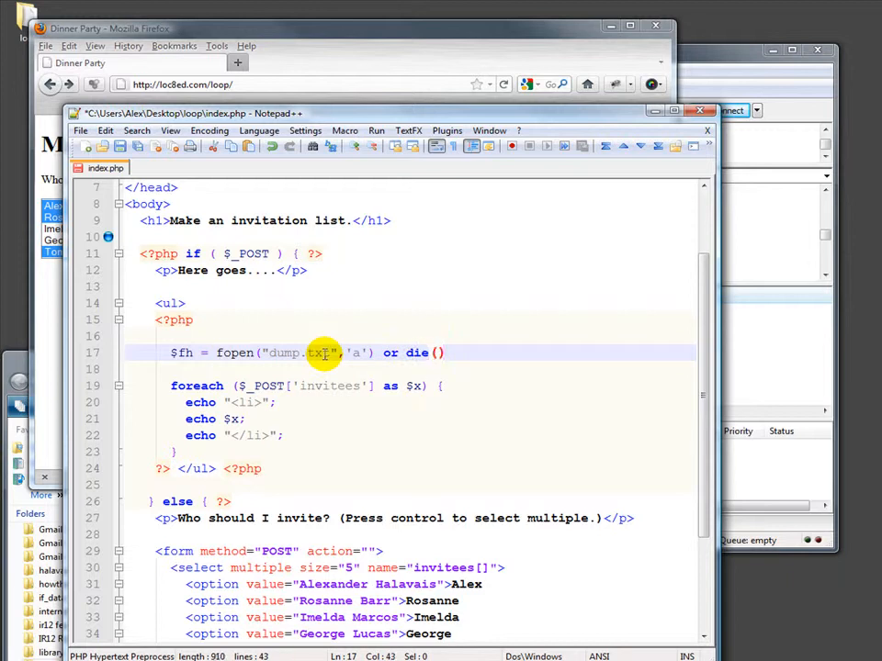
type(";")
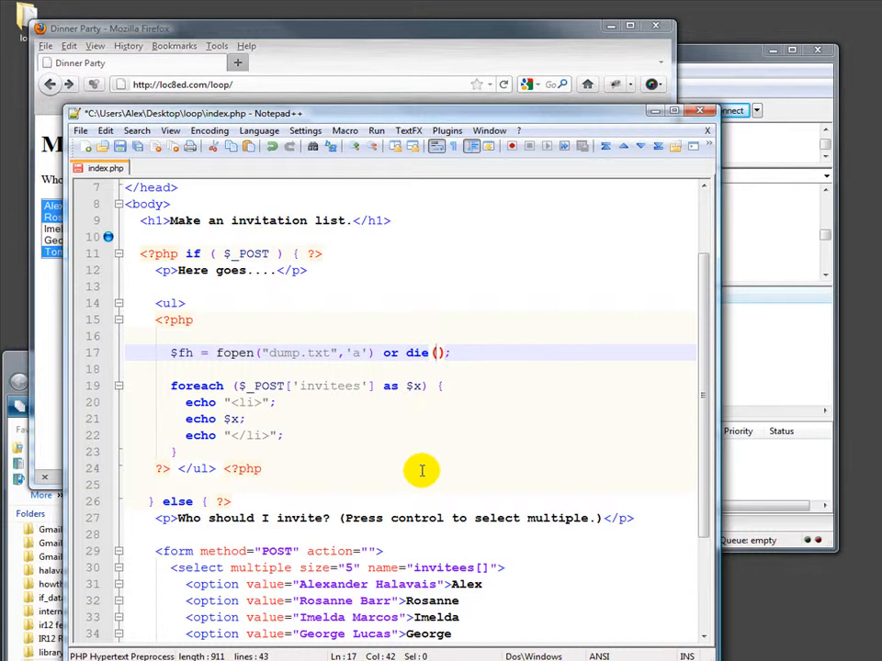
type("''")
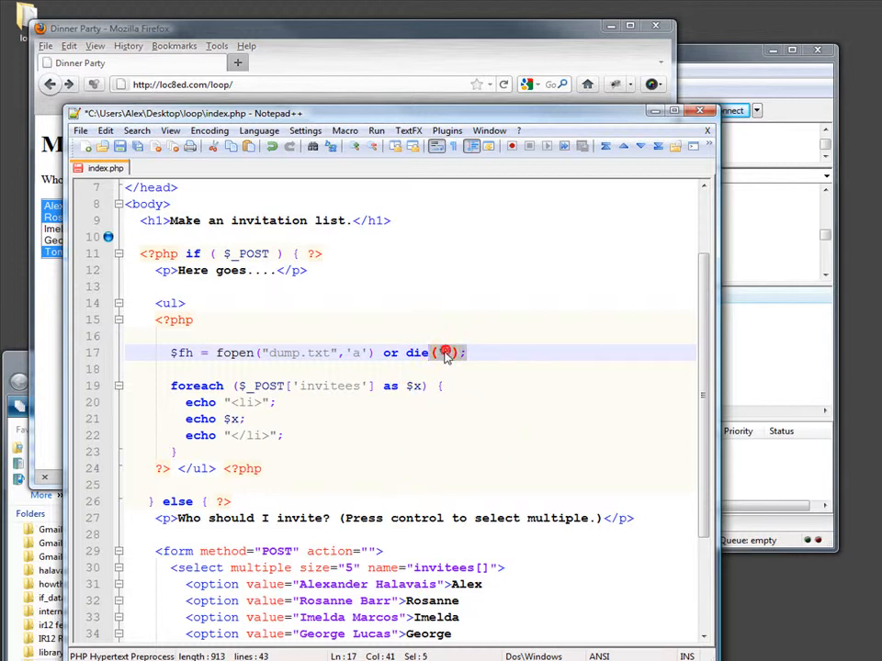
type("c")
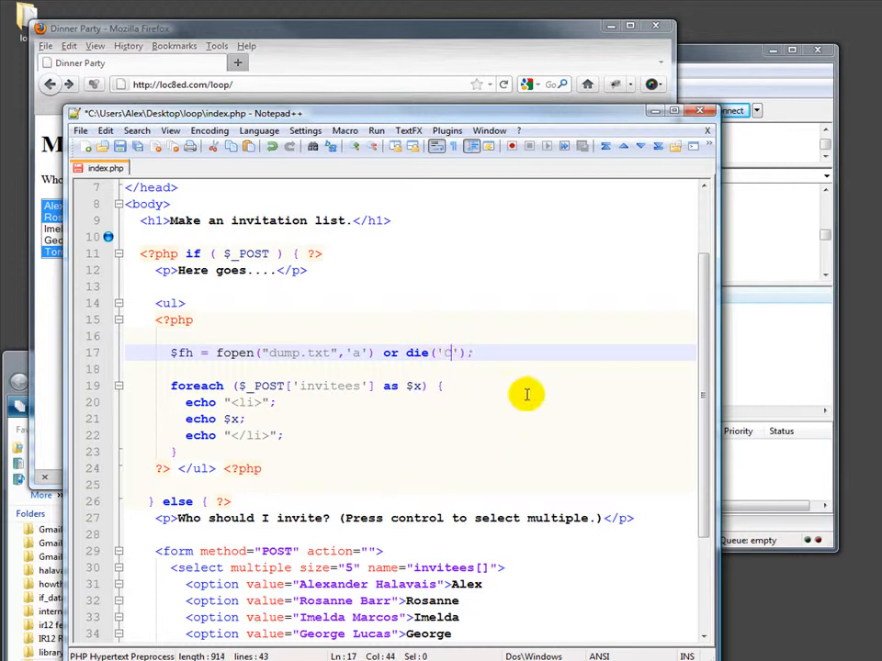
type("ould")
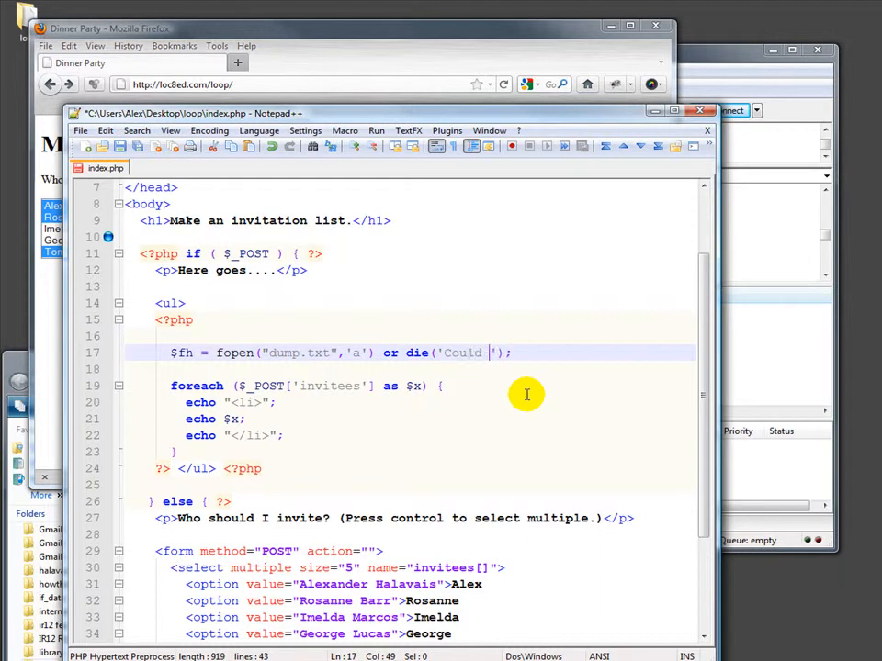
type("not open file")
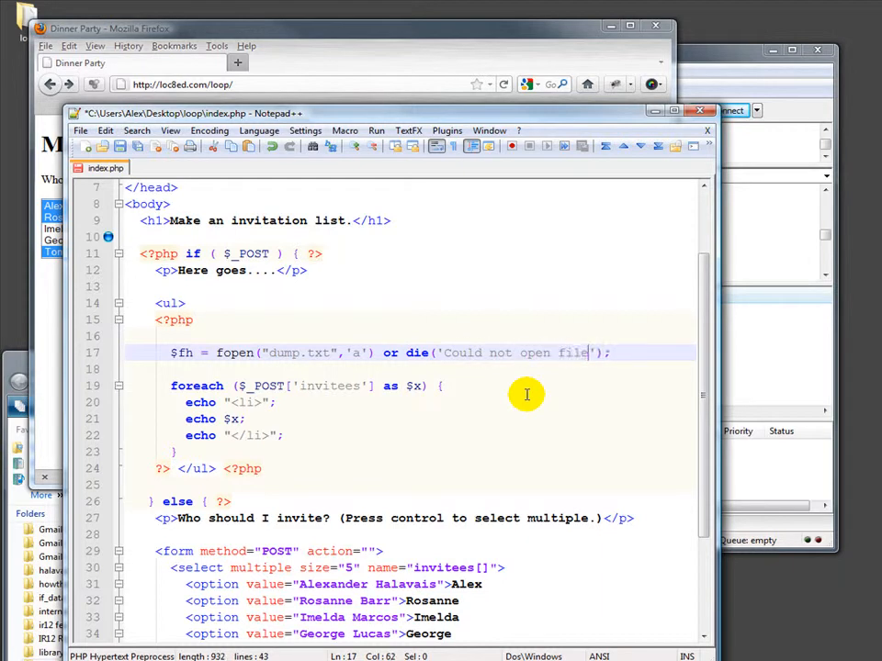
mouse_move(531, 332)
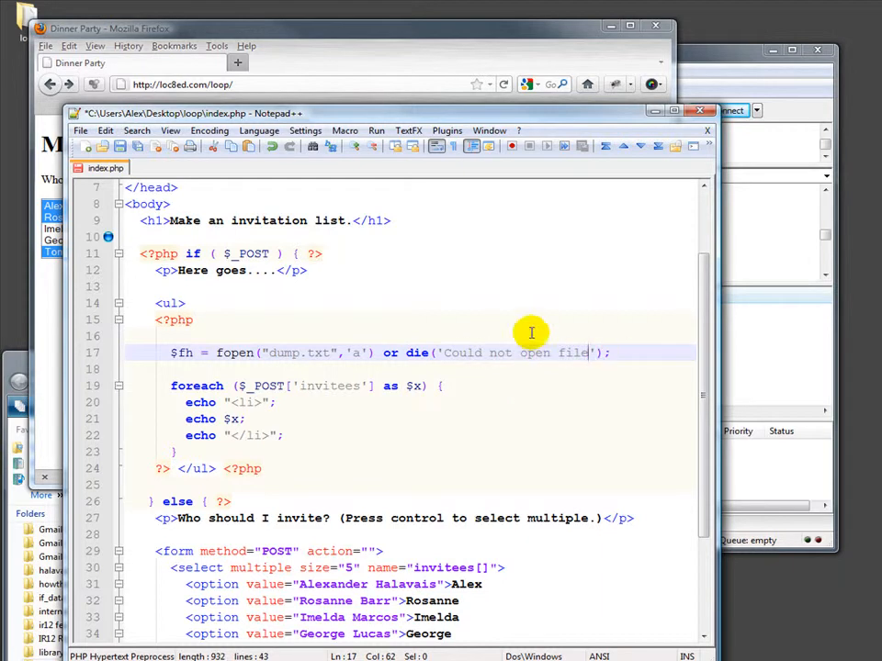
mouse_move(296, 378)
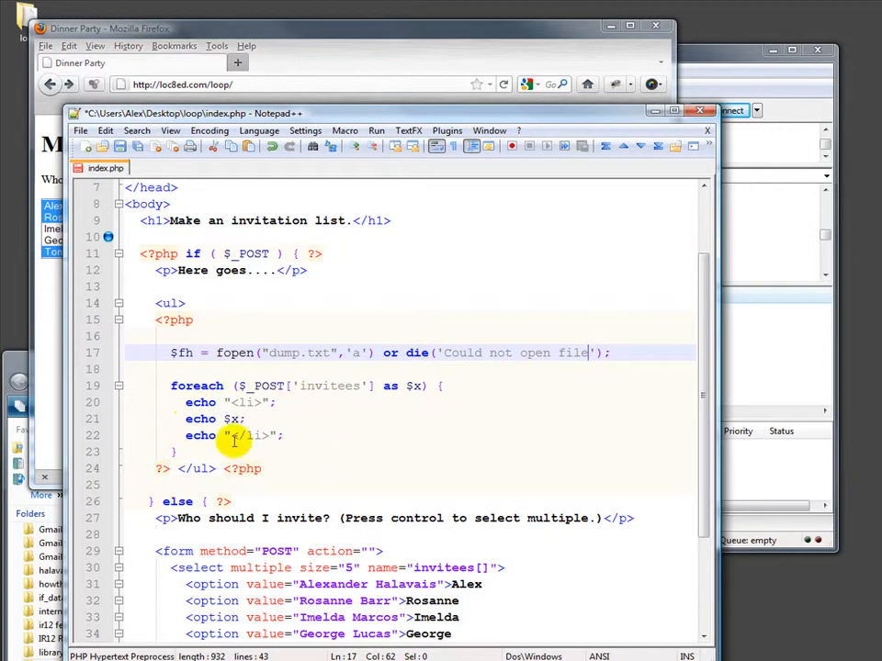
mouse_move(632, 450)
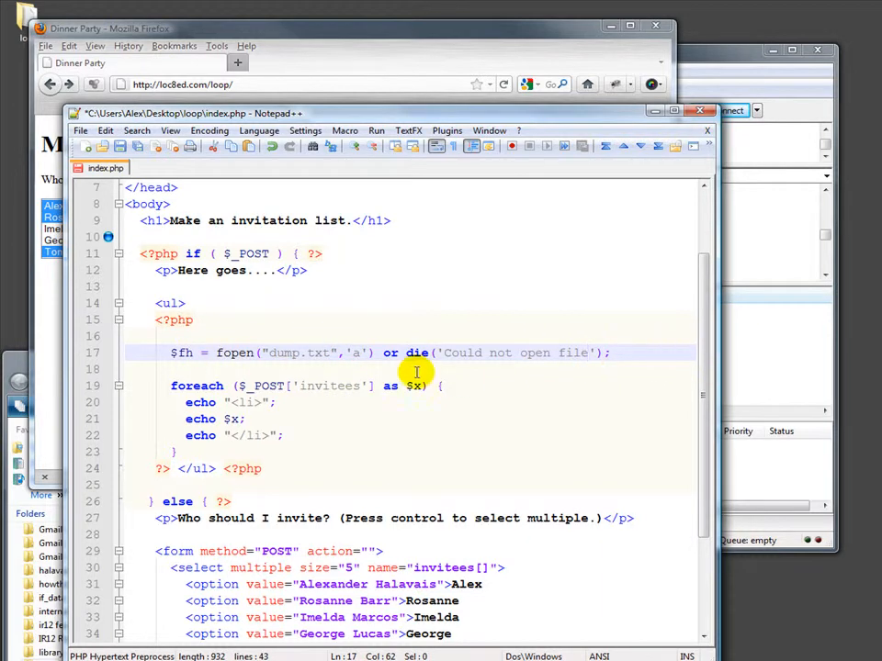
mouse_move(286, 407)
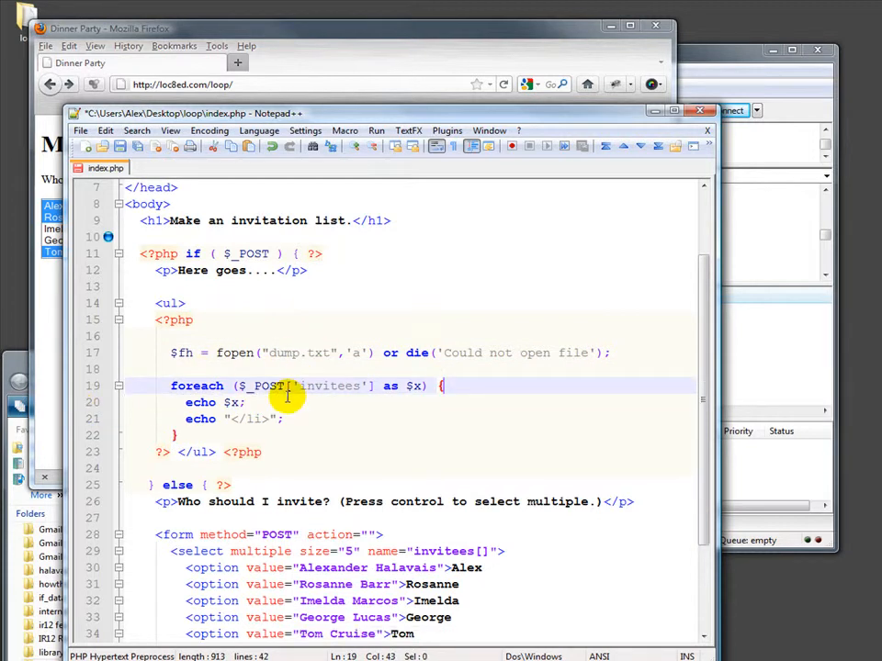
- Write fwrite($fh,"----------------------\n"); on a new line below the fopen statement
left_click(607, 353)
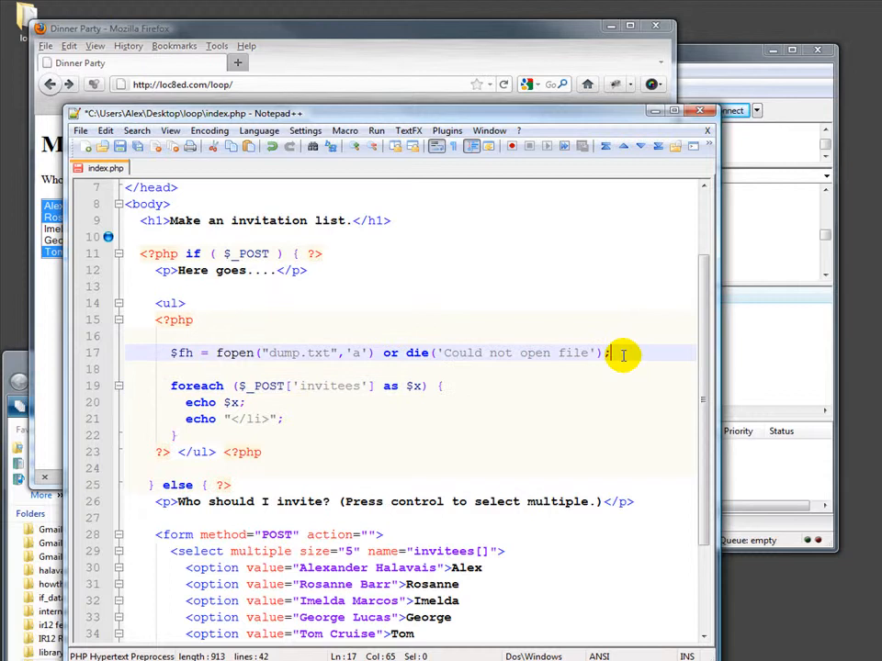
type("fwrit")
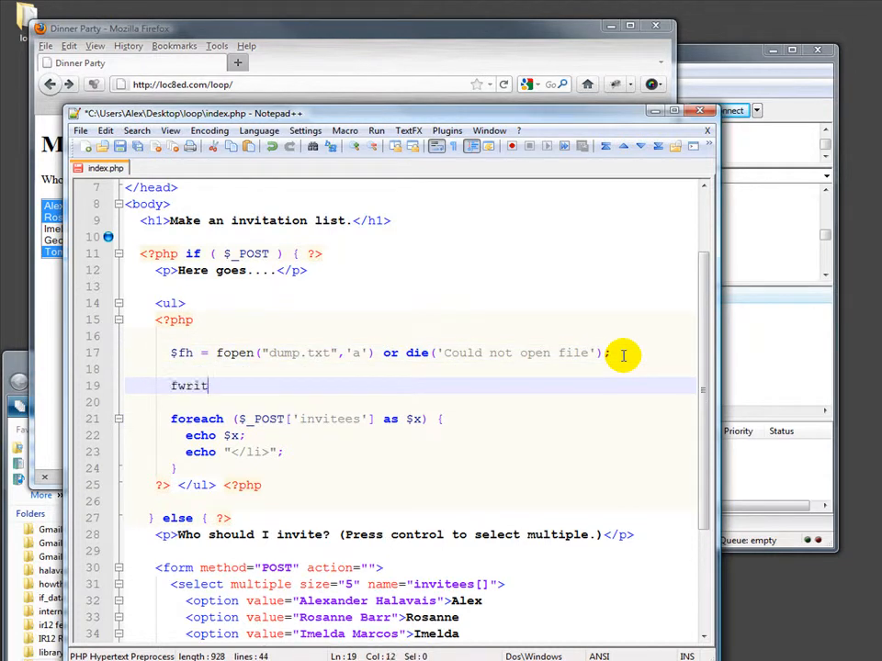
type("e(")
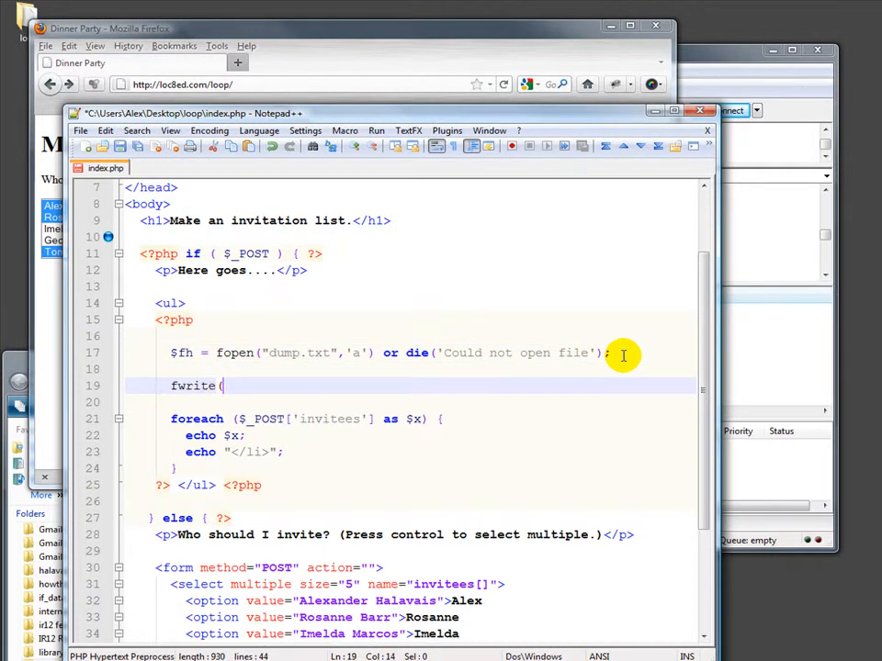
type("$fh,")
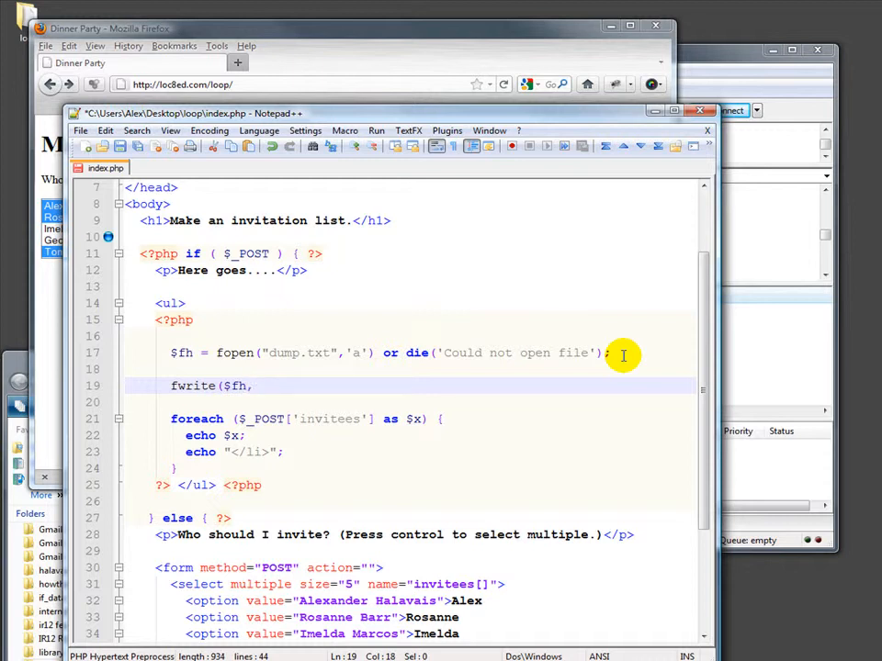
type("\"------")
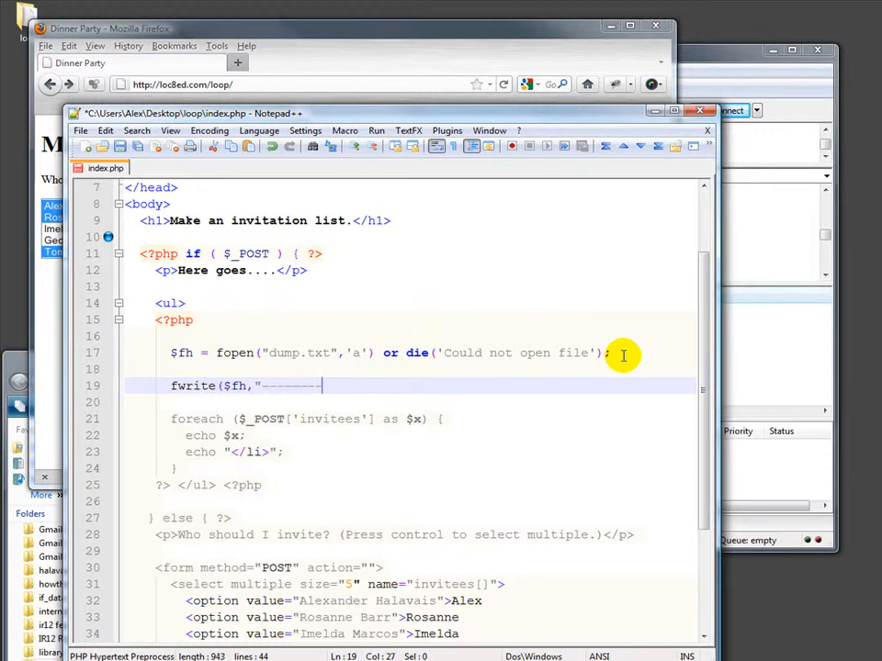
type("----------------")
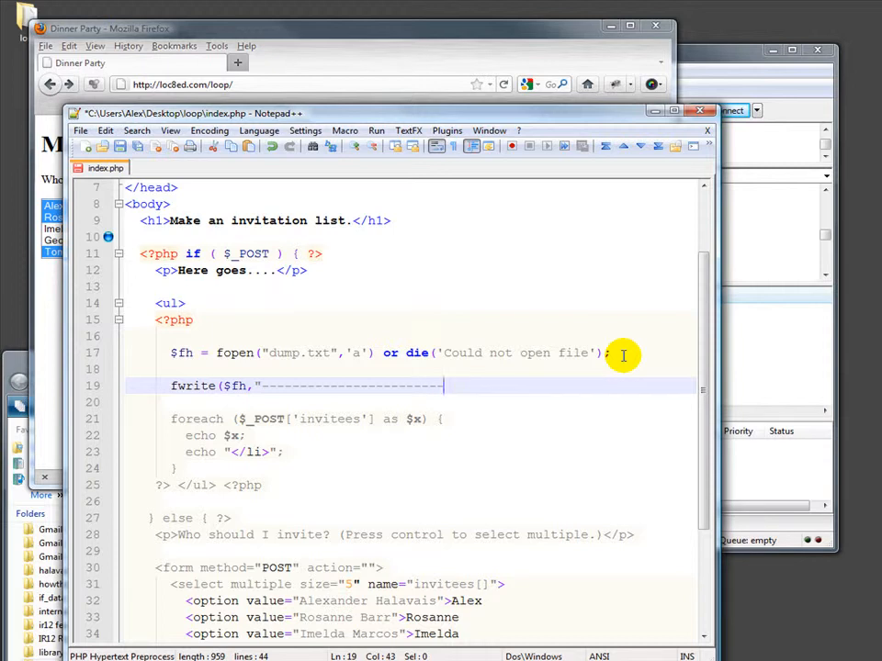
type("\\n")
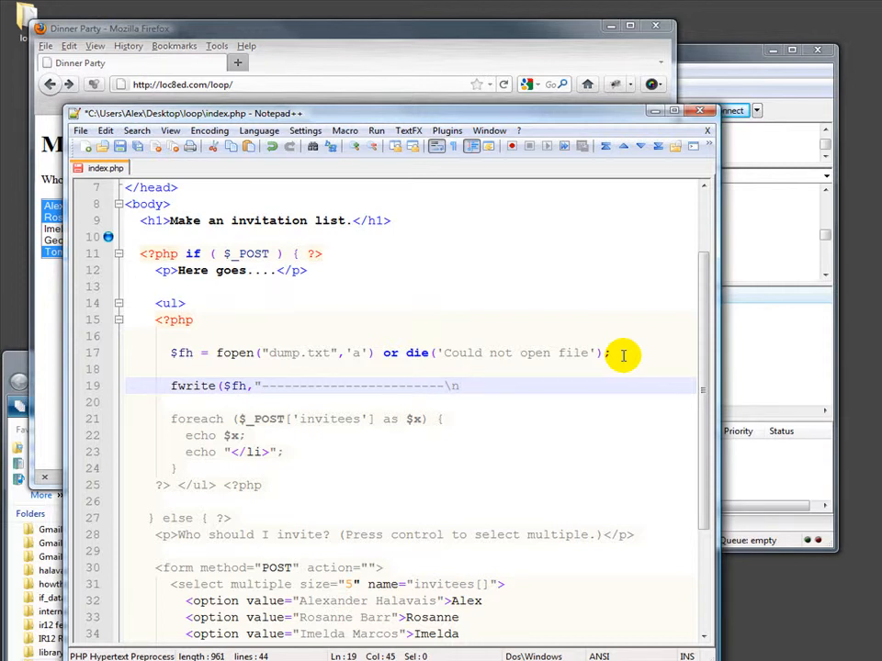
type("\")")
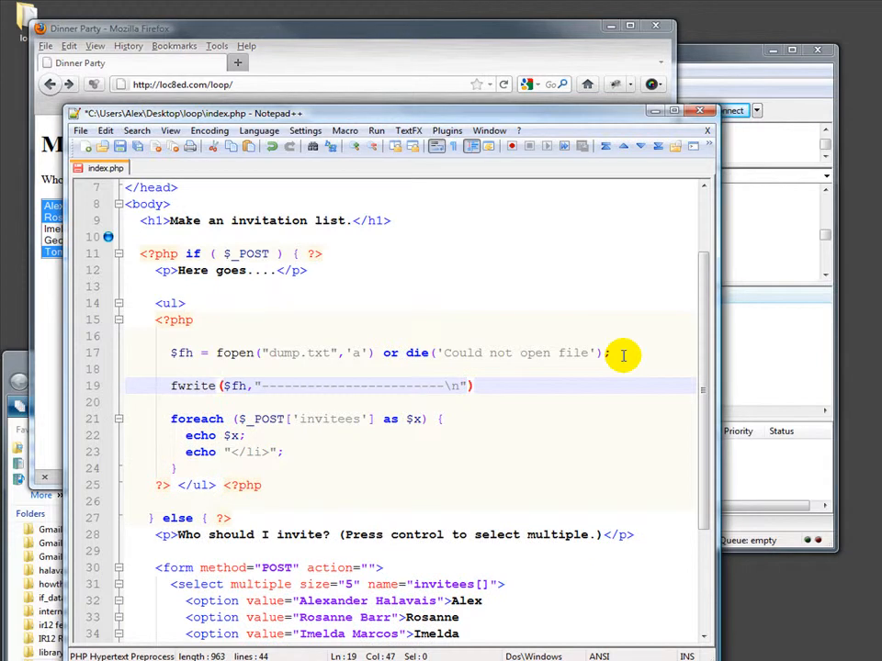
type(";")
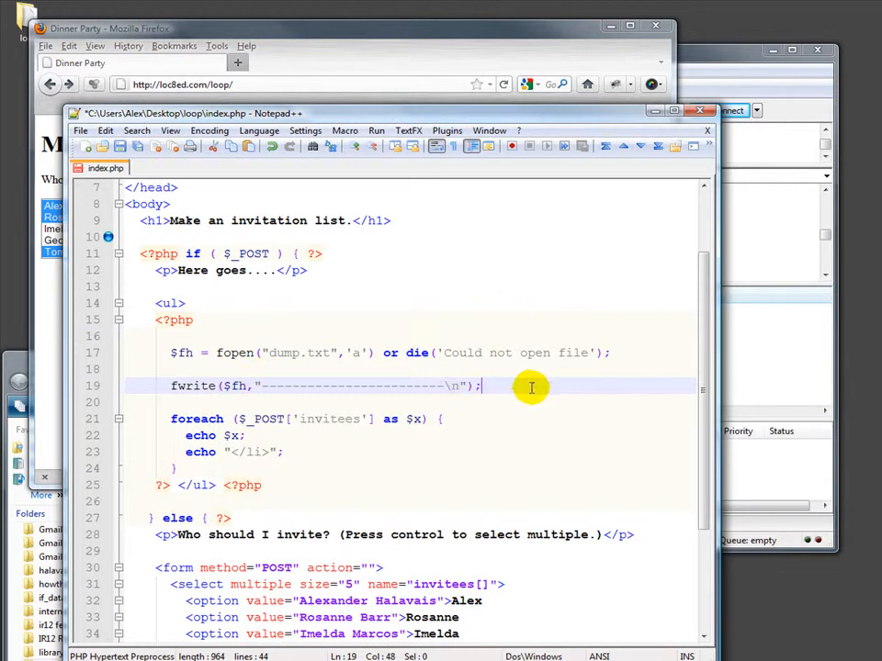
mouse_move(425, 542)
type("fwri")
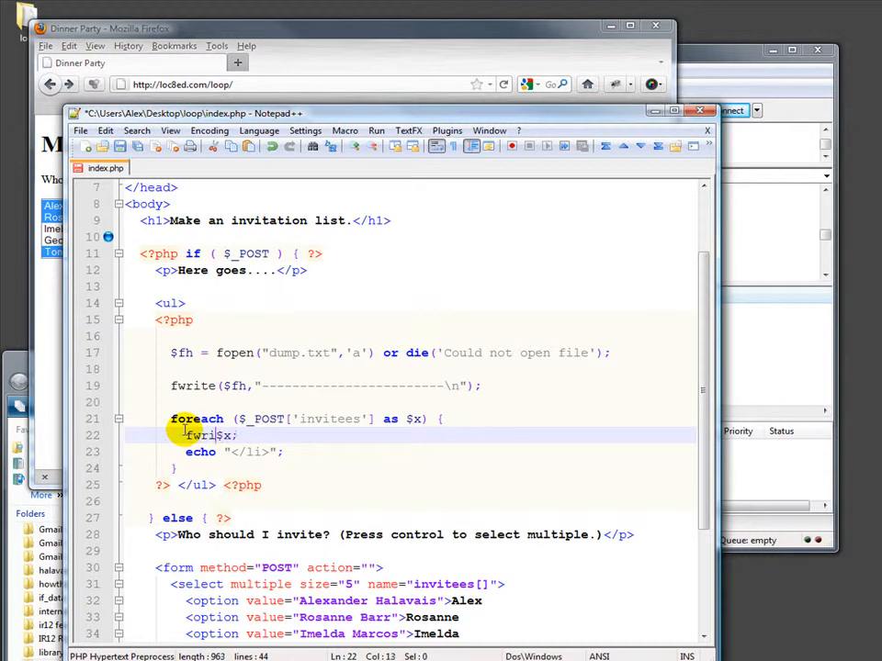
- Replace the loop's echo statements with fwrite($fh,$x); and fwrite($fh,"\n");
type("te($fh,")
left_click(409, 452)
type("fw")
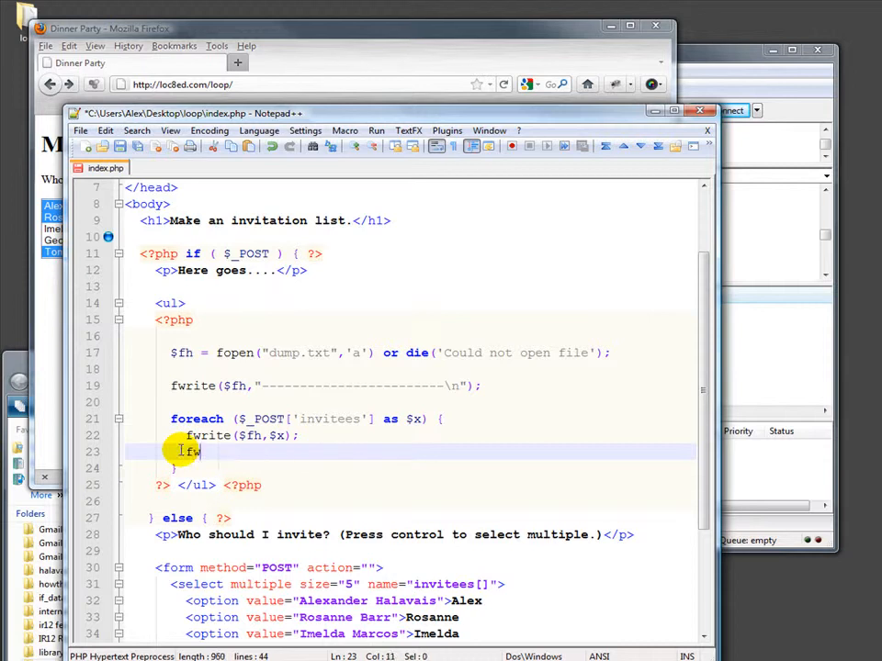
type("rite(")
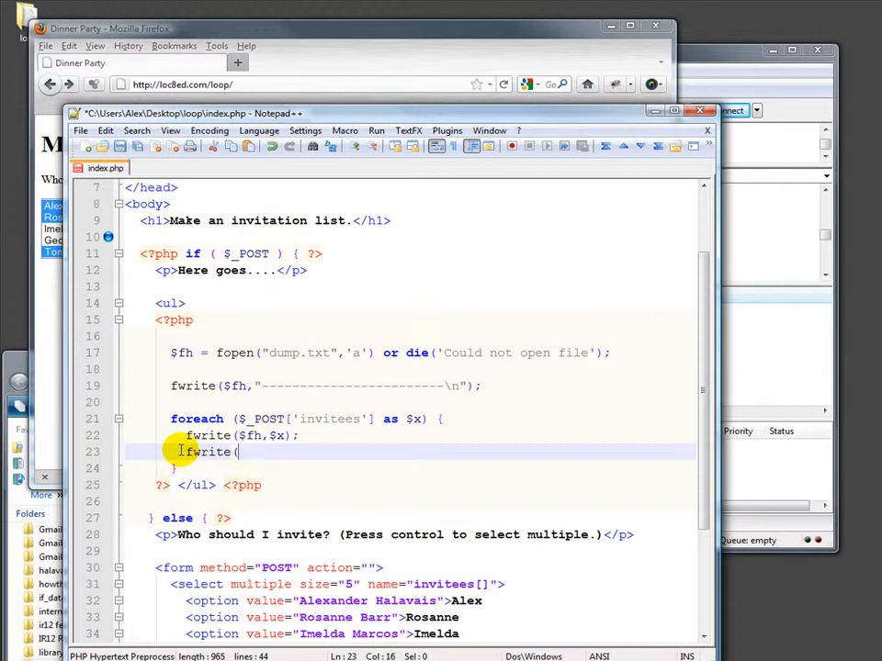
type("$fj")
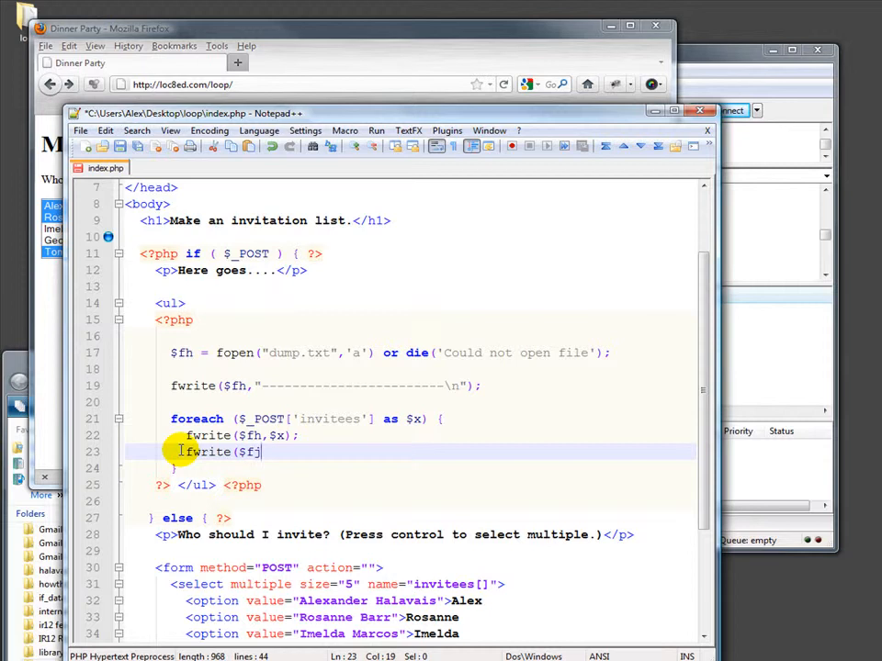
type("h,\"\\n\");")
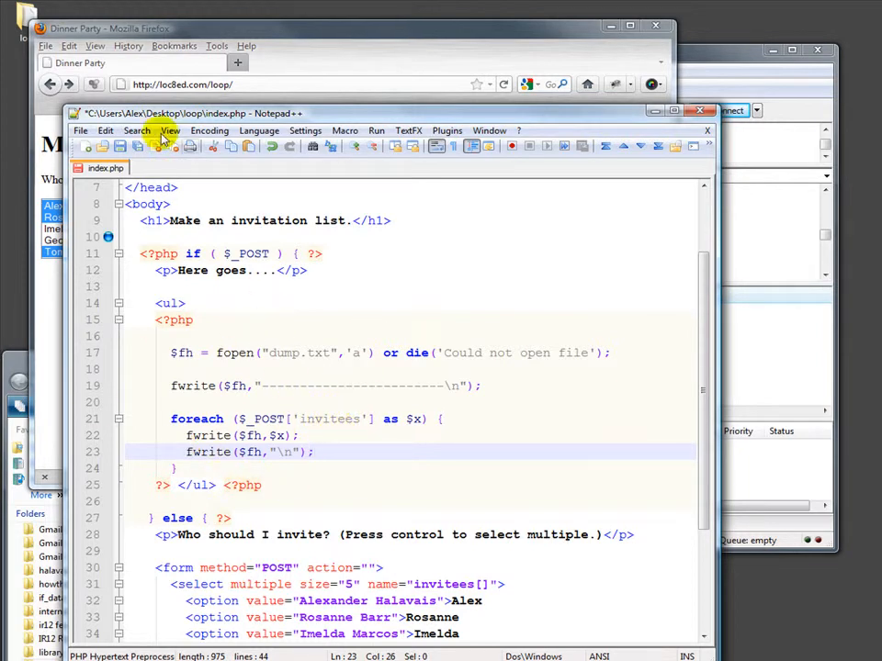
- Upload index.php to the remote loop folder, overwriting the existing copy
left_click(80, 131)
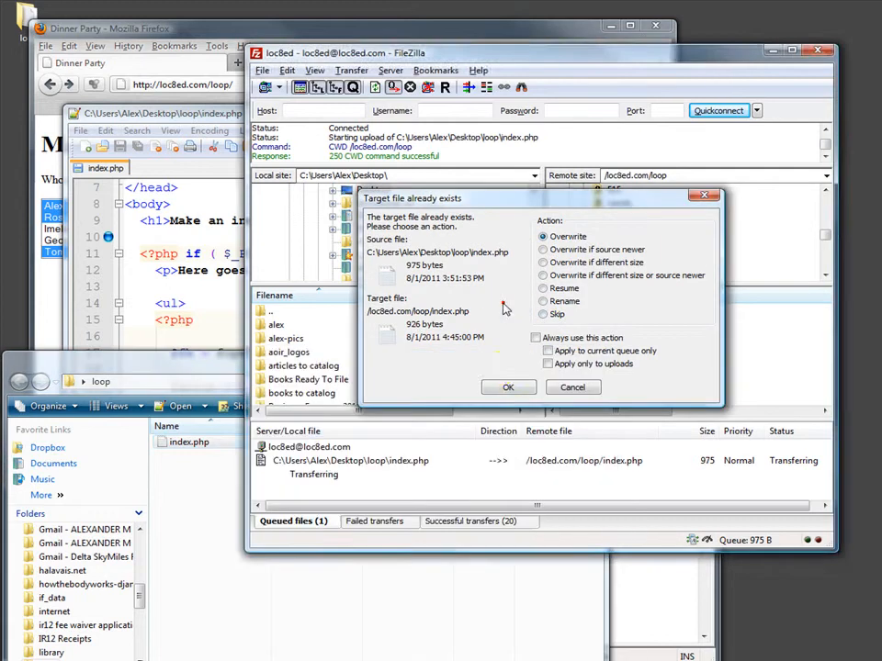
left_click(507, 385)
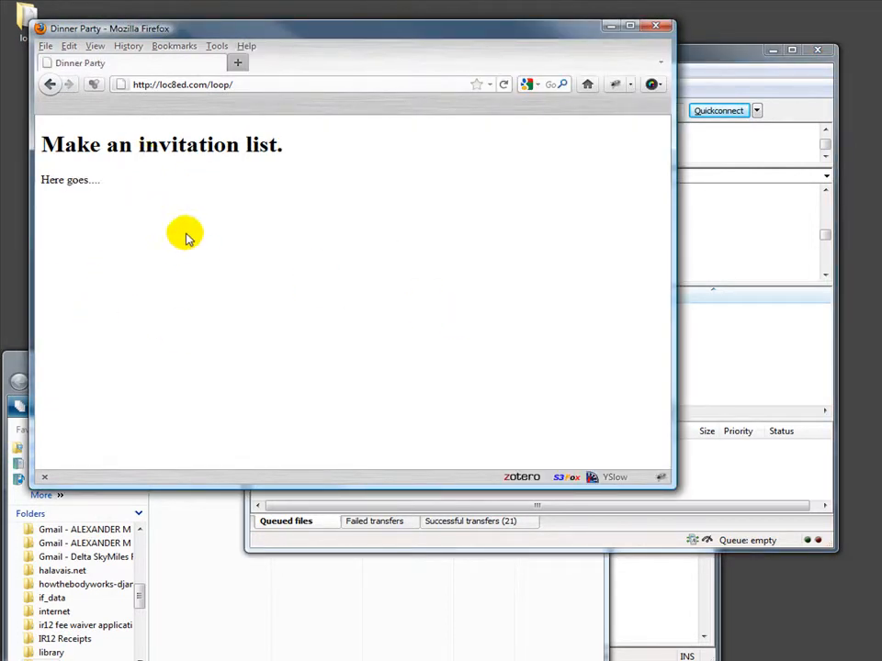
mouse_move(632, 580)
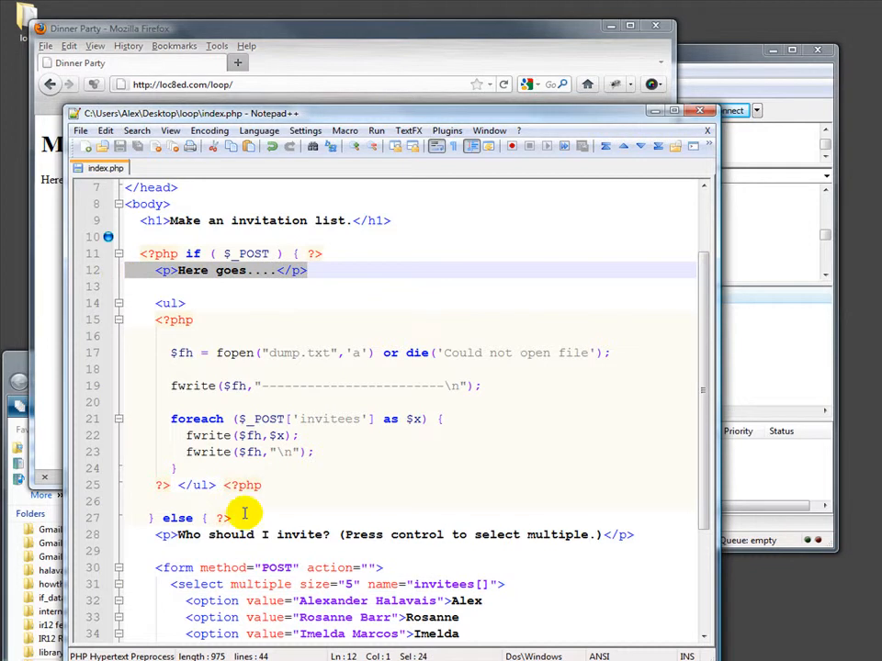
mouse_move(230, 474)
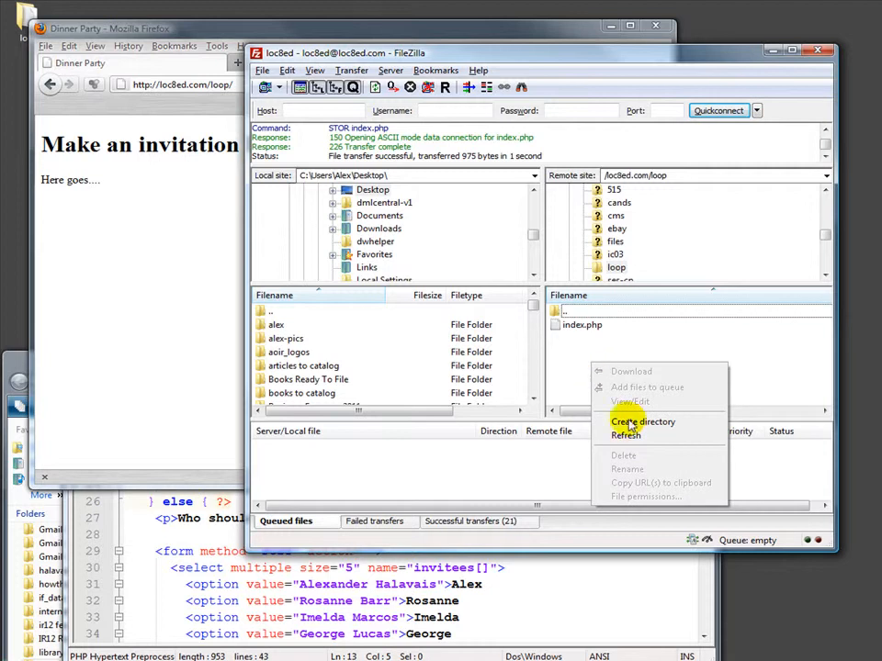
- Refresh the server listing, download dump.txt and open it from the local loop folder
left_click(625, 433)
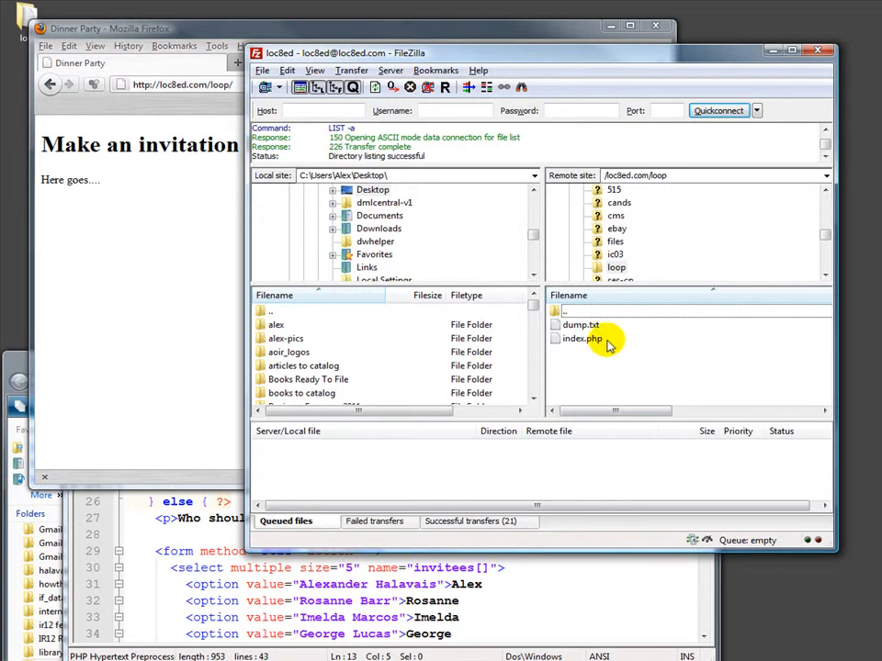
left_click(580, 323)
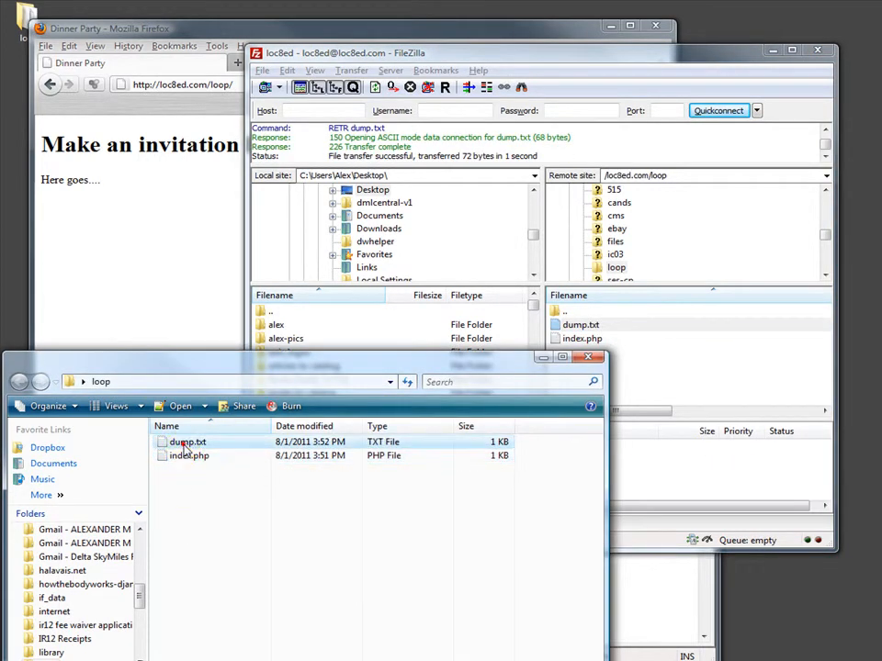
double_click(187, 441)
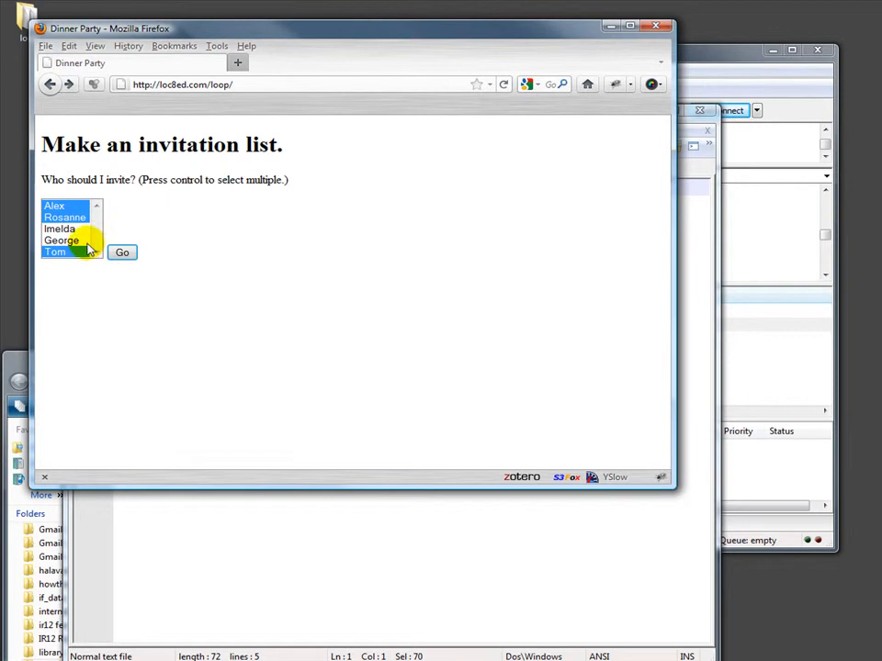
- Submit the invite form with Imelda selected, then return to FileZilla
left_click(61, 228)
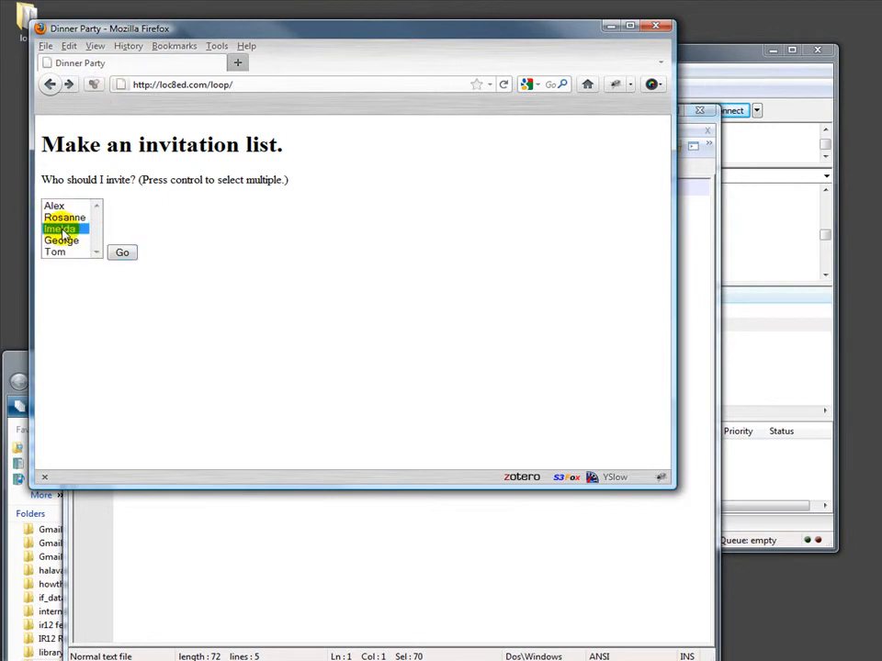
left_click(121, 253)
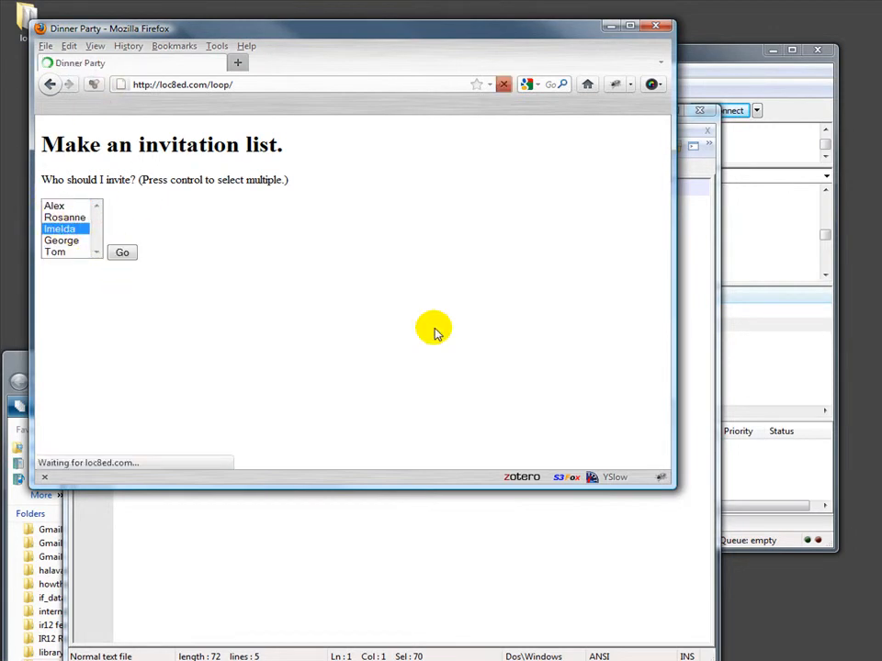
left_click(121, 253)
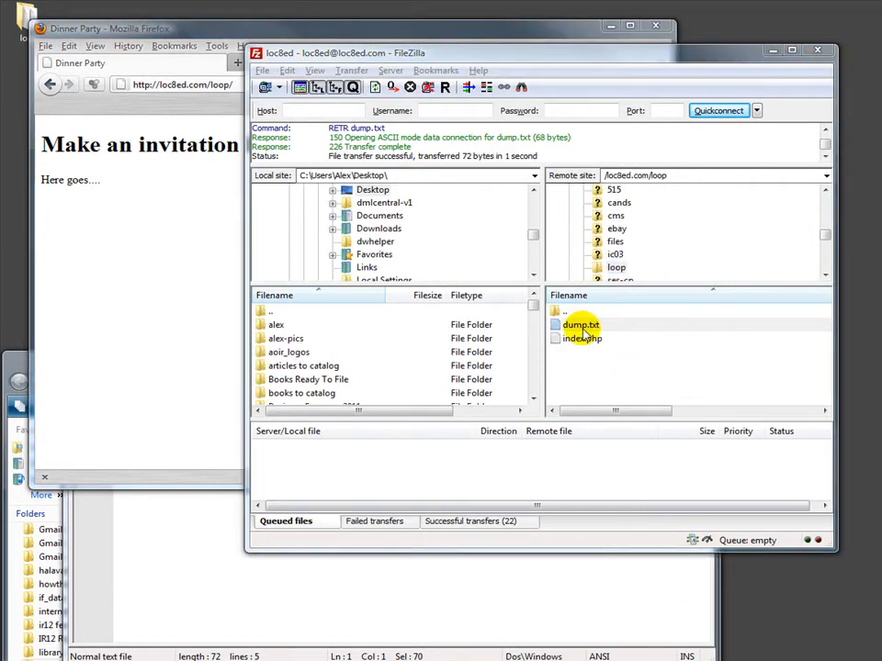
- Download dump.txt again and reload it in Notepad++ to show Imelda Marcos appended
left_click(617, 268)
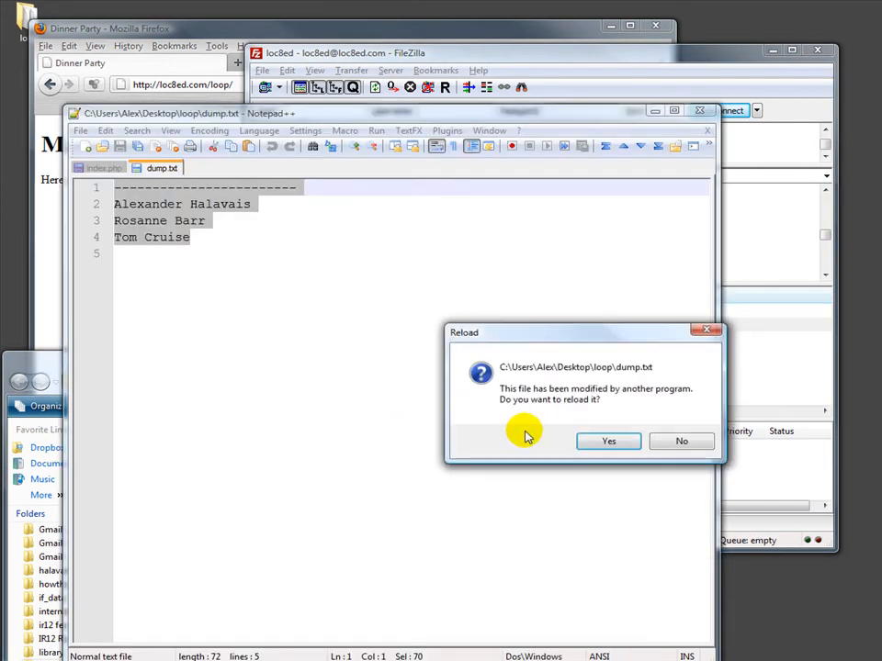
left_click(608, 440)
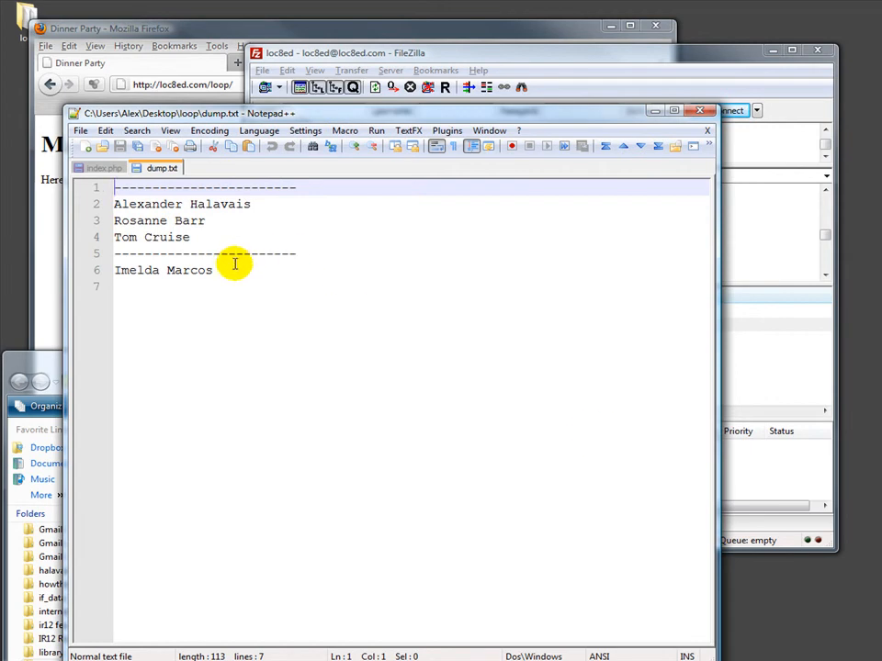